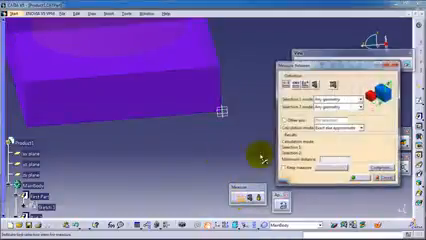
- Expand the Selection 1 mode list in Measure Between to show its filter options
click(356, 76)
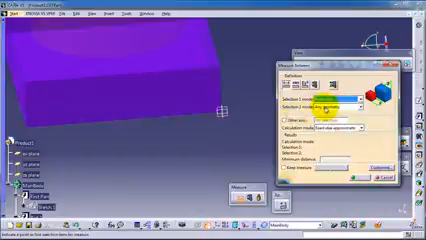
click(344, 108)
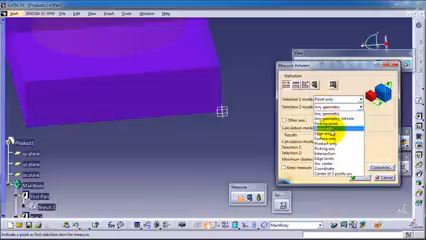